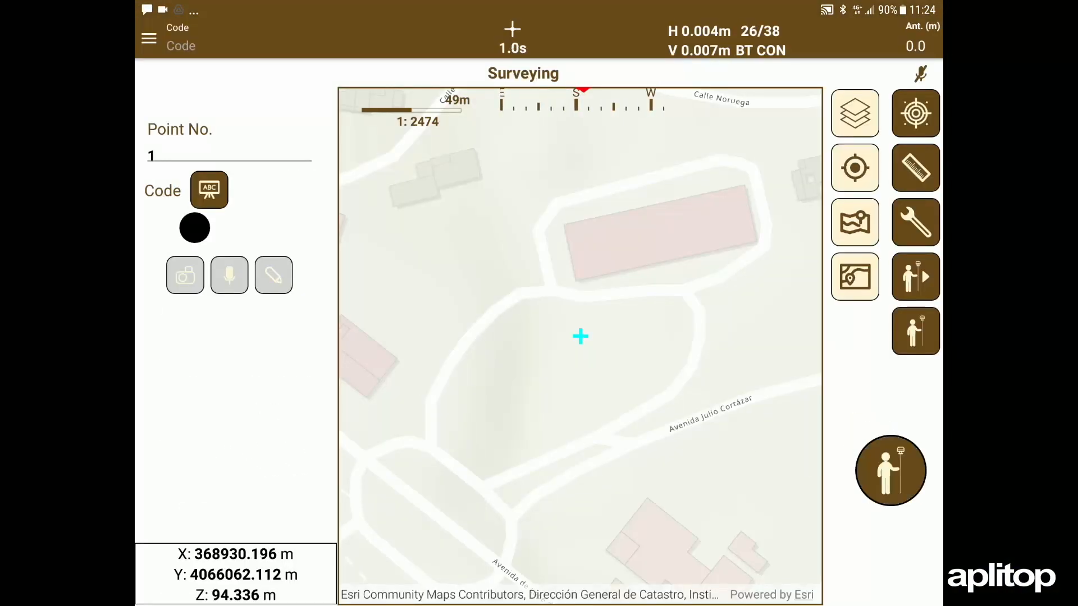
# Step: Reach the points export screen listing formats MDT, TXT, CSV, DXF, KML and Shape
pyautogui.click(208, 190)
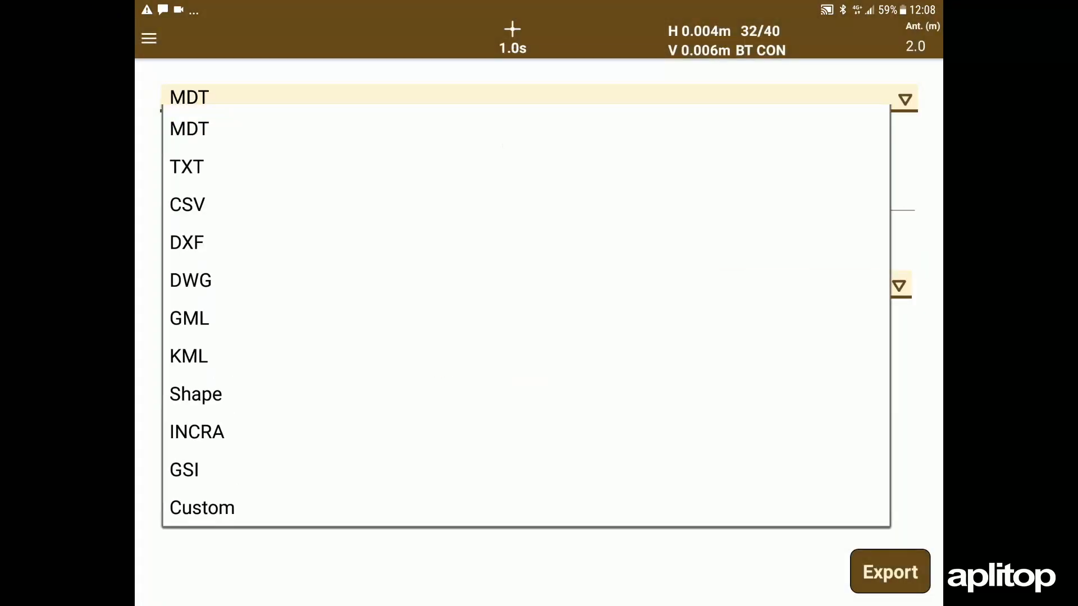
# Step: Choose DXF as the export format, then synchronize the 20210713 parking project with Google Drive
pyautogui.click(186, 242)
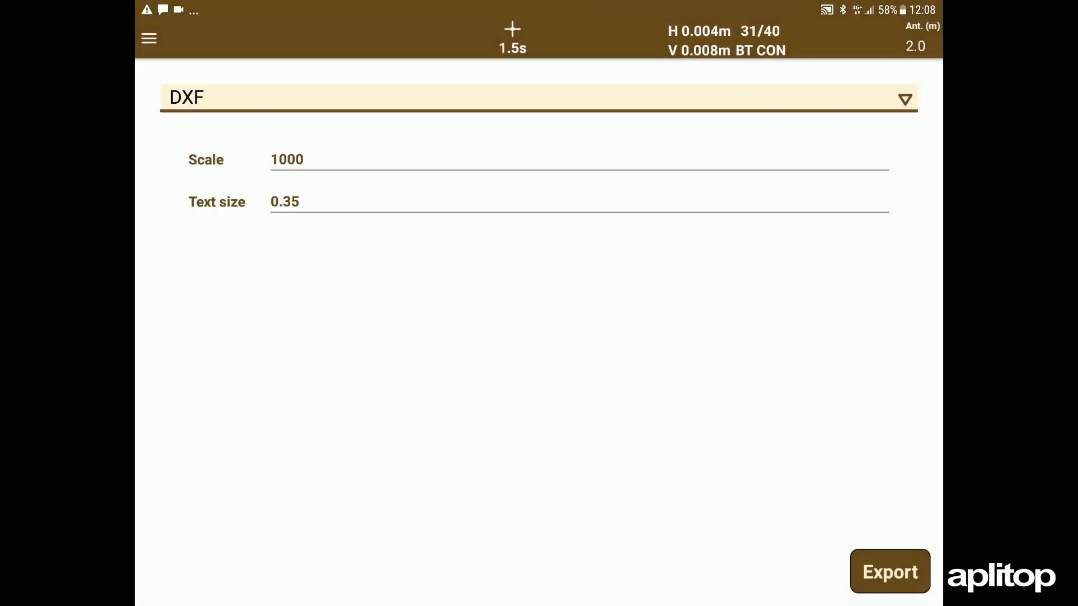
pyautogui.click(148, 38)
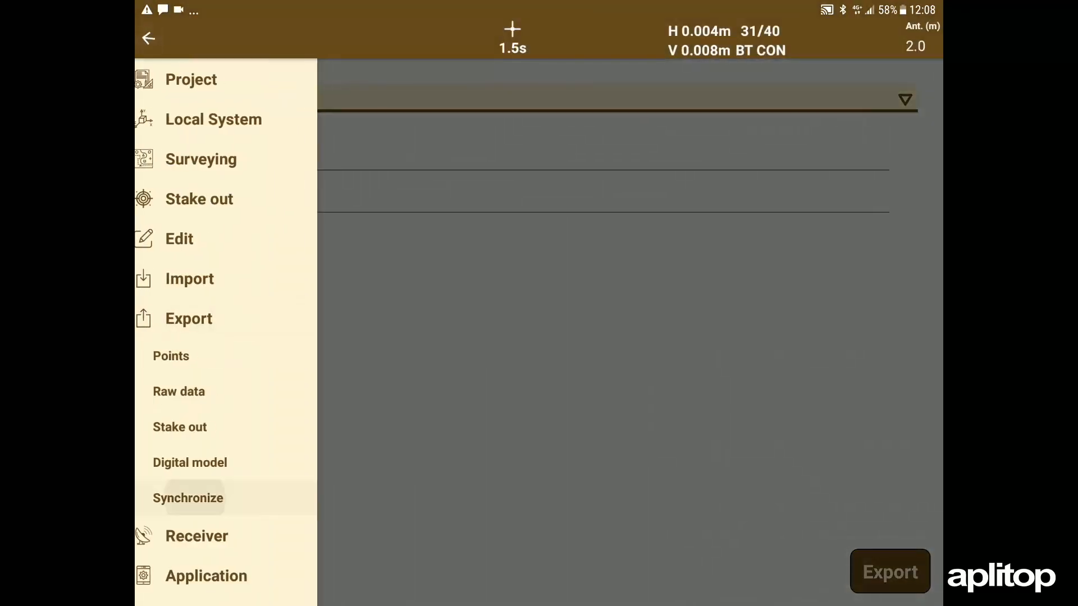
pyautogui.click(188, 499)
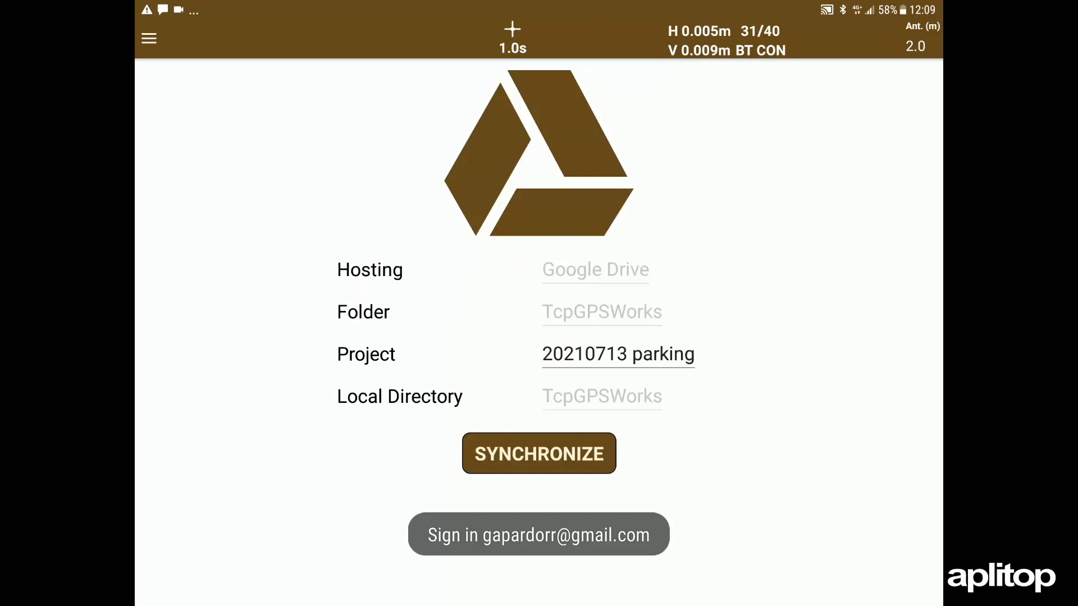
pyautogui.click(539, 454)
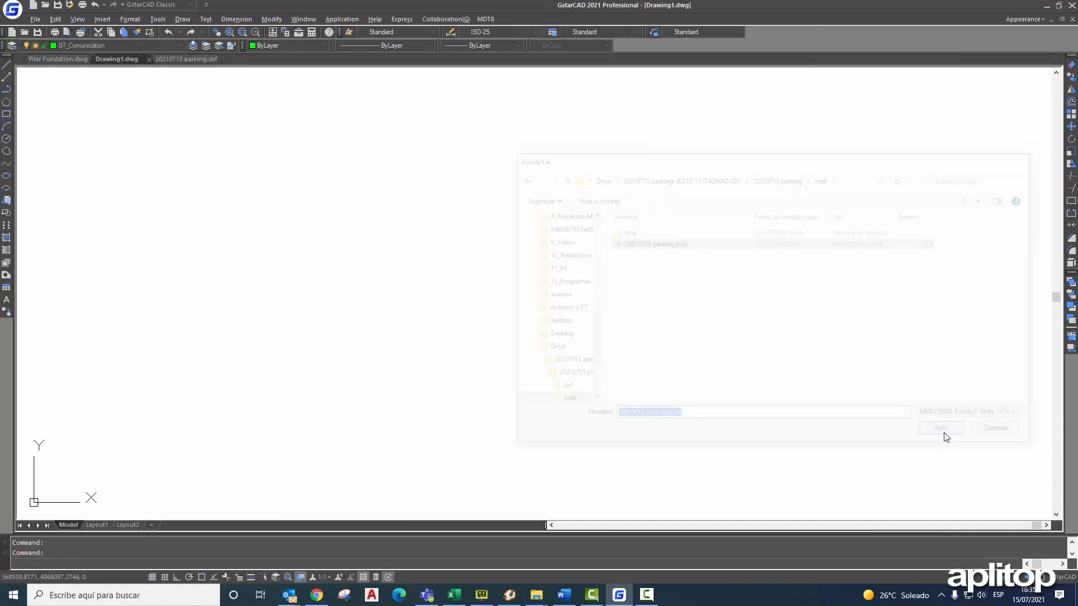
# Step: Import the 20210713 parking.pun points file from the Drive mdt folder into the drawing
pyautogui.click(941, 428)
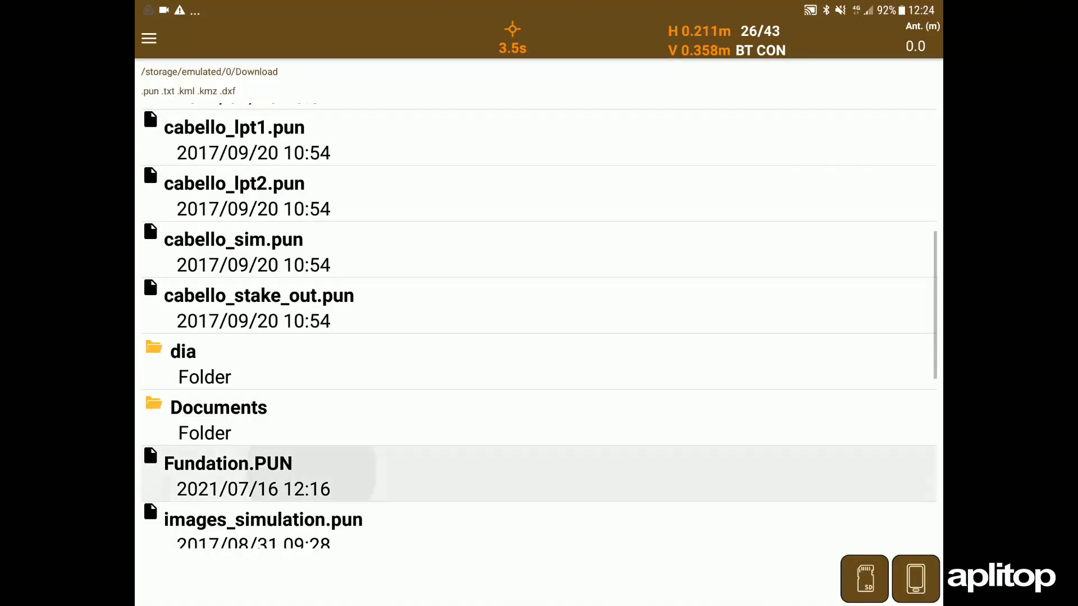
# Step: Import Fundation.PUN from Download and record the staked-out position of point 107
pyautogui.click(220, 476)
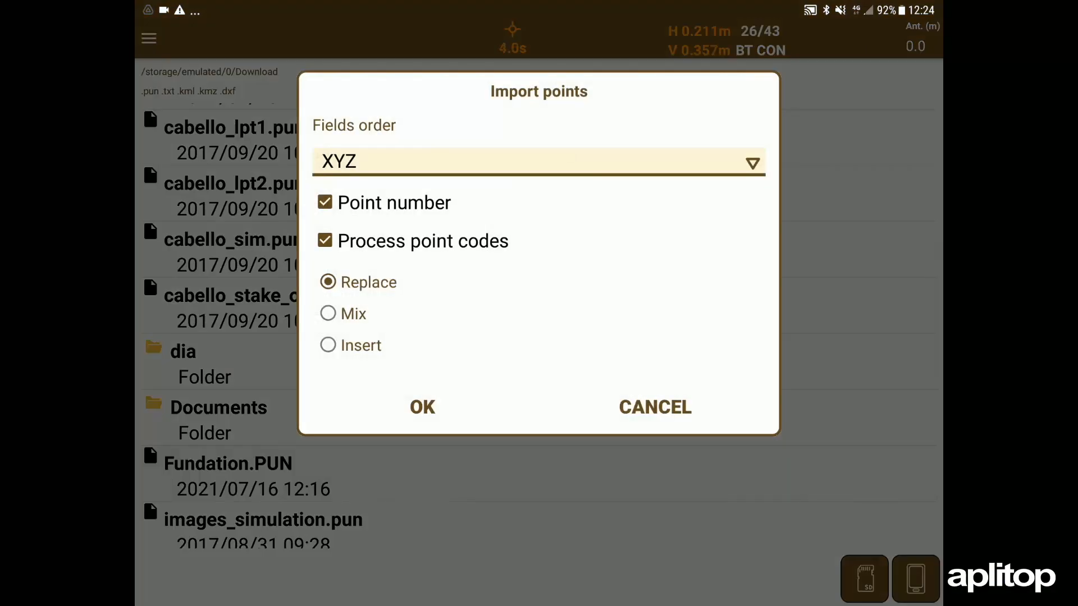
pyautogui.click(422, 406)
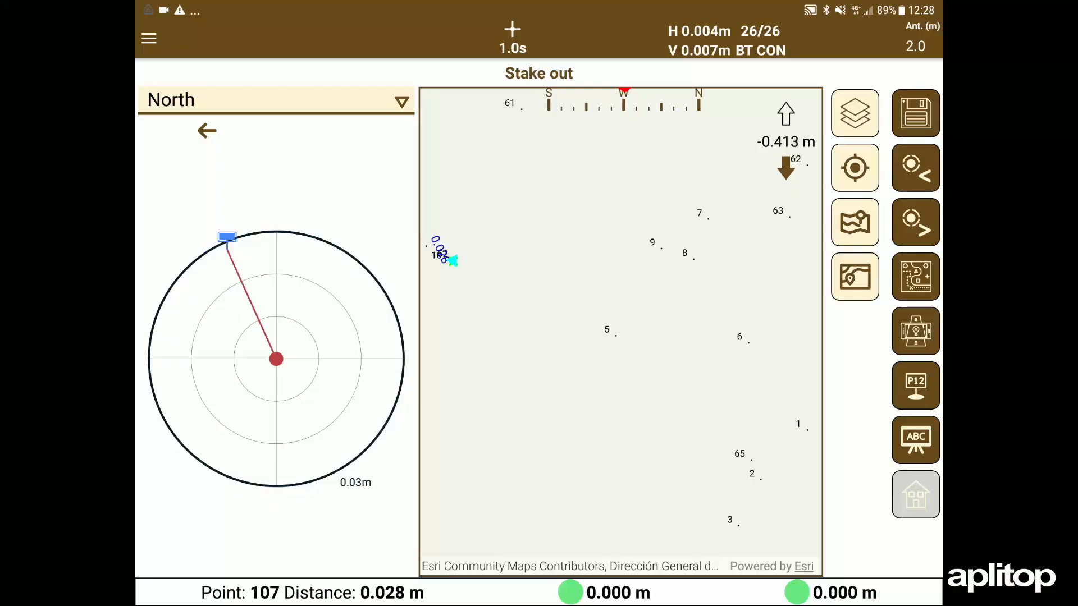
pyautogui.click(346, 130)
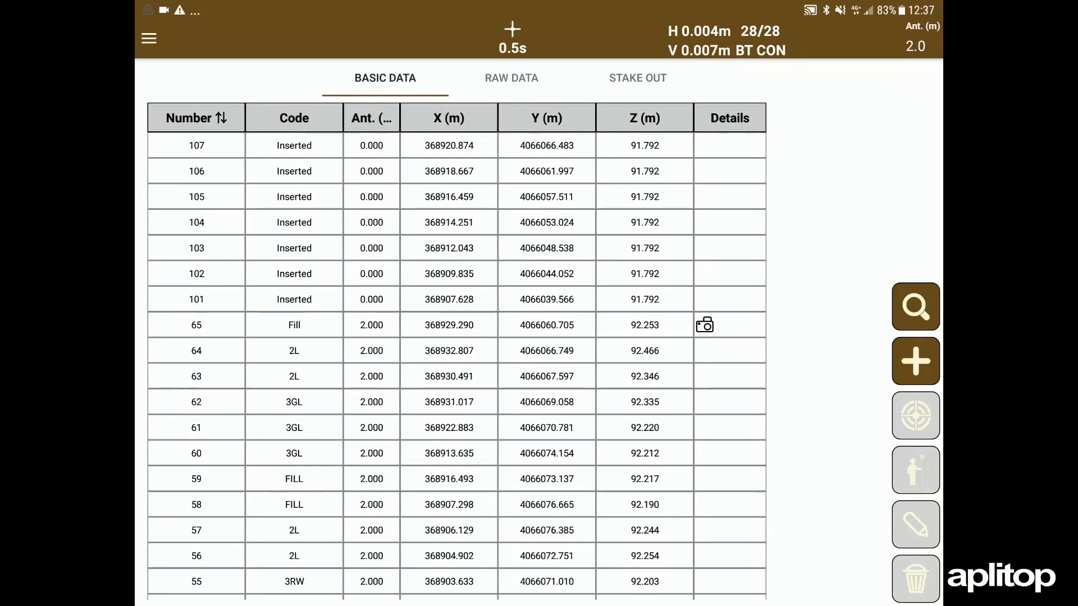
# Step: Show the raw data records, then the stake-out ΔX, ΔY, ΔZ deviations for points 101–107
pyautogui.click(511, 77)
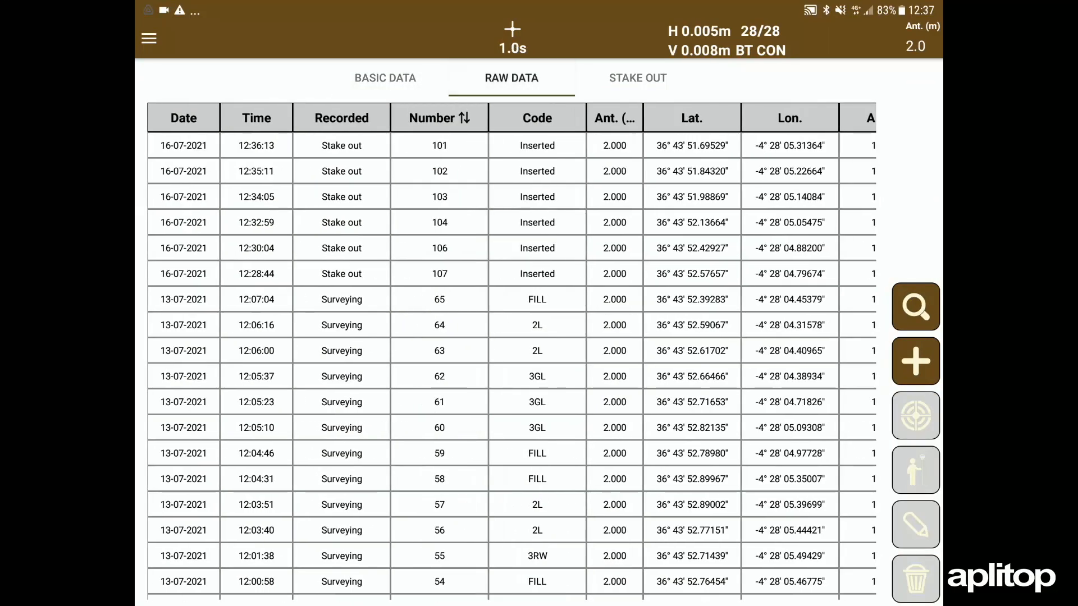
pyautogui.click(637, 77)
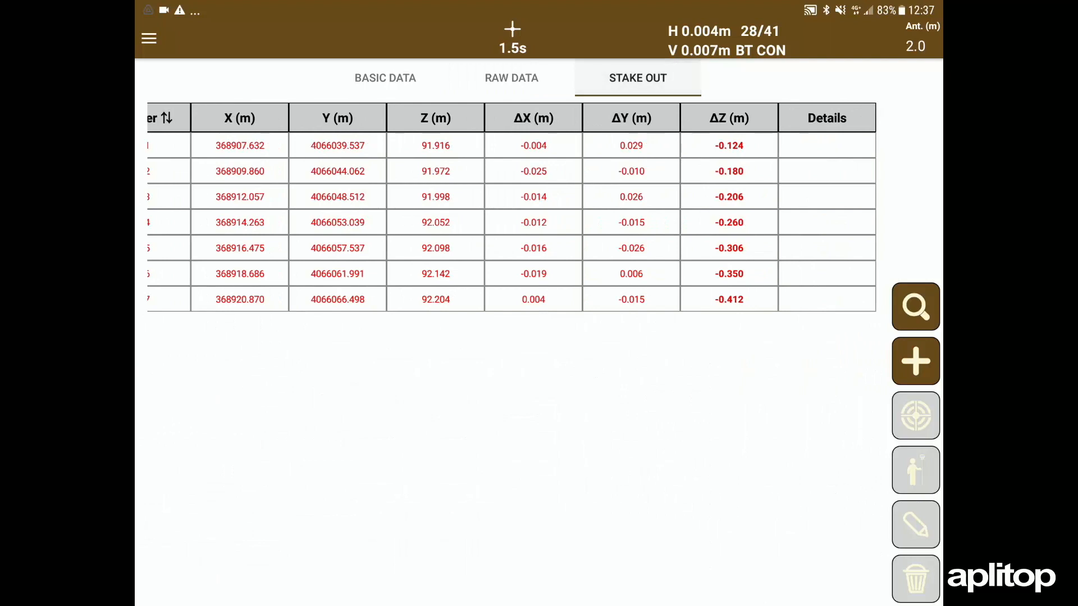